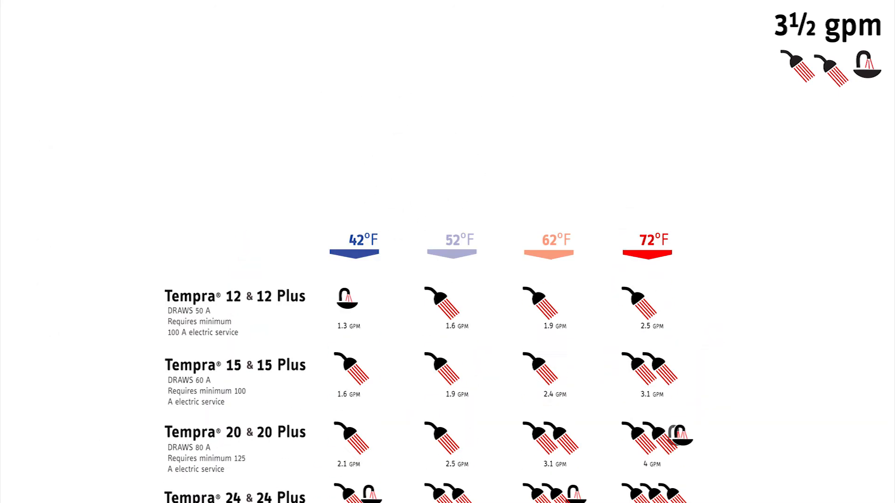
{"action": "scroll", "scroll_direction": "down", "scroll_amount": 3}
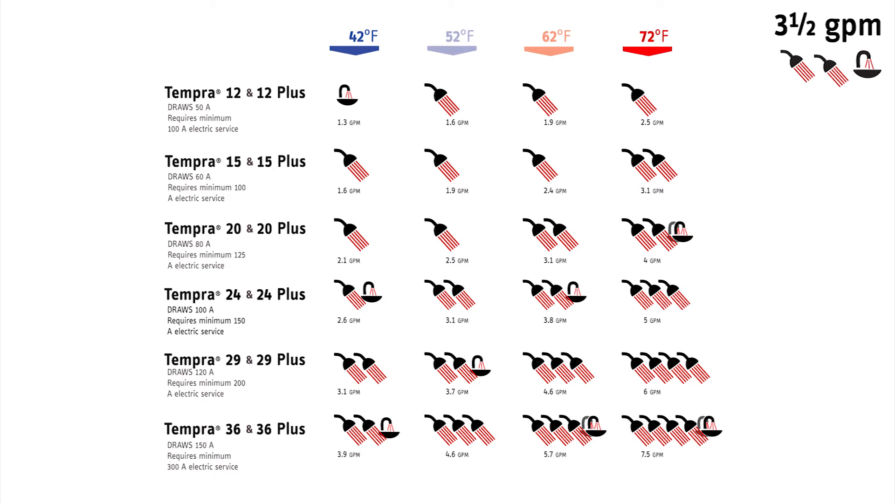